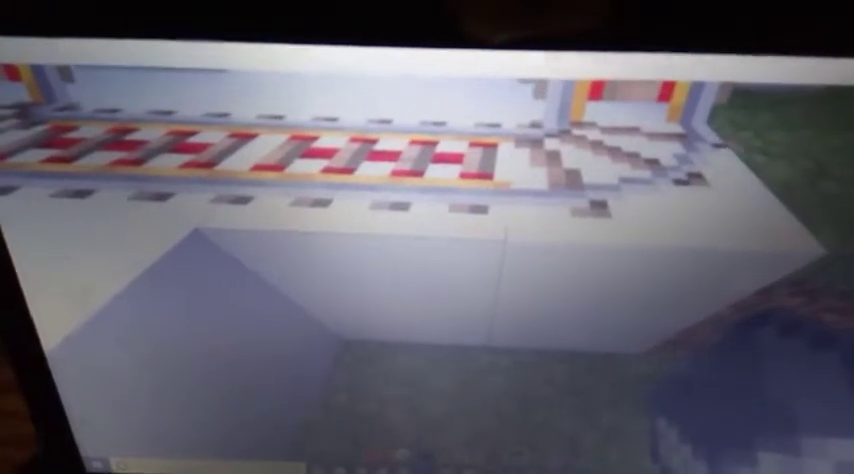
pyautogui.moveTo(427, 237)
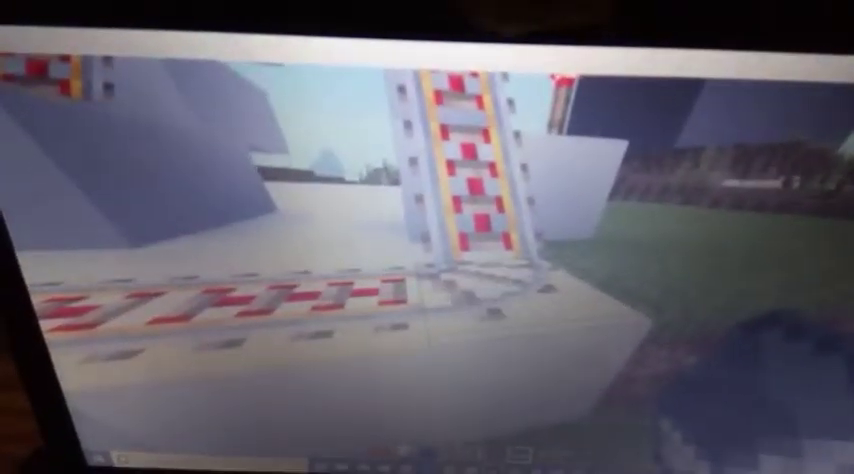